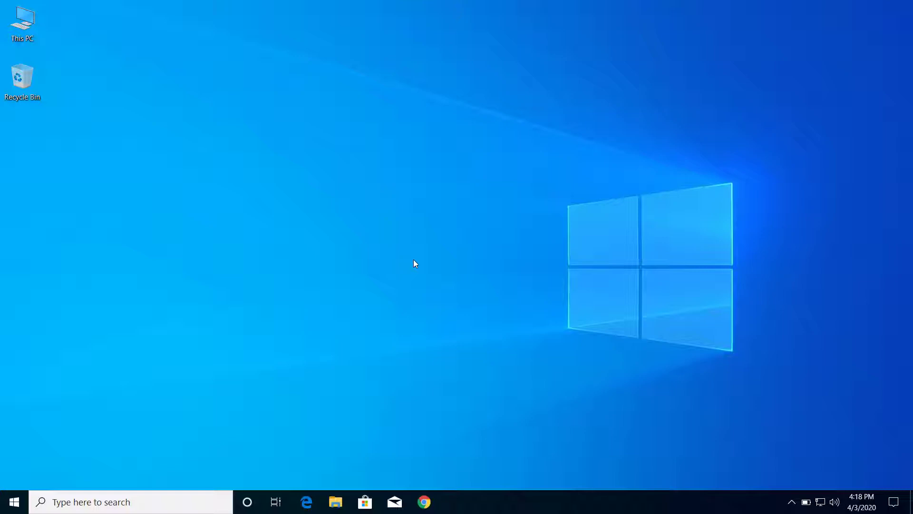
{"action": "mouse_move", "coordinate": [286, 268]}
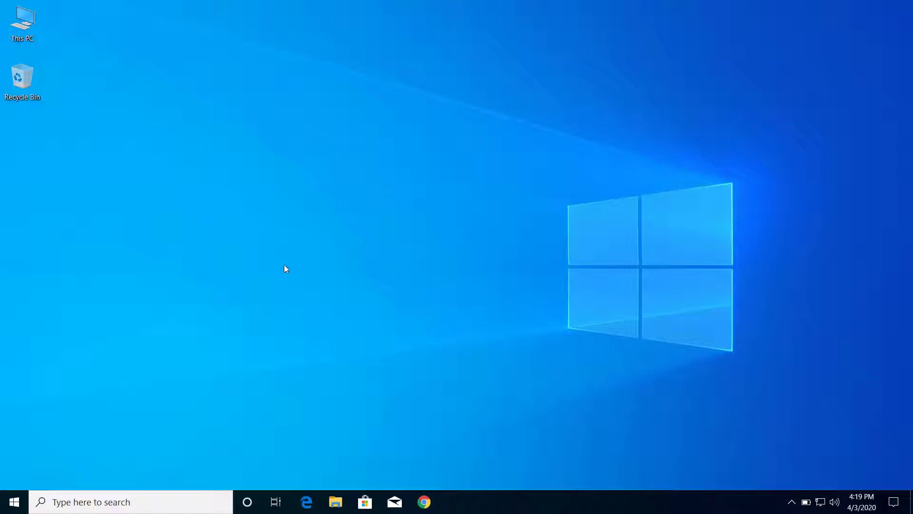
{"action": "mouse_move", "coordinate": [41, 432]}
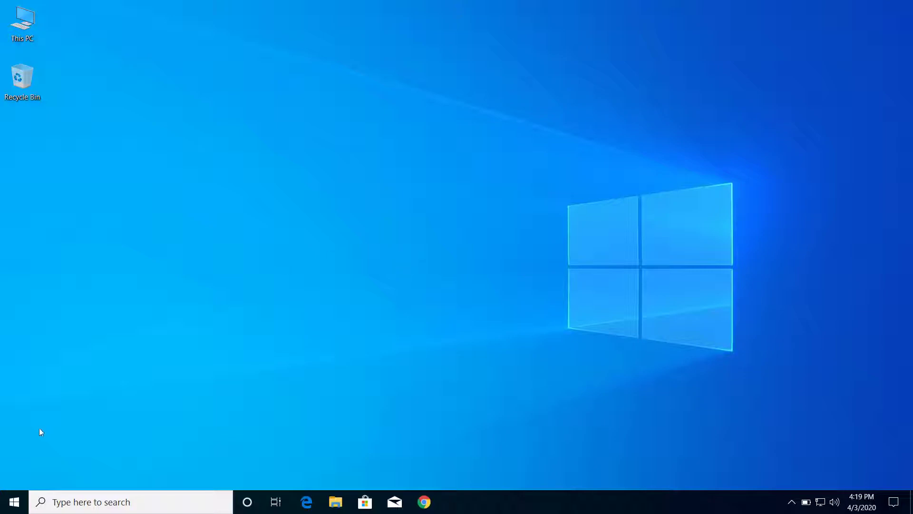
{"action": "mouse_move", "coordinate": [13, 501]}
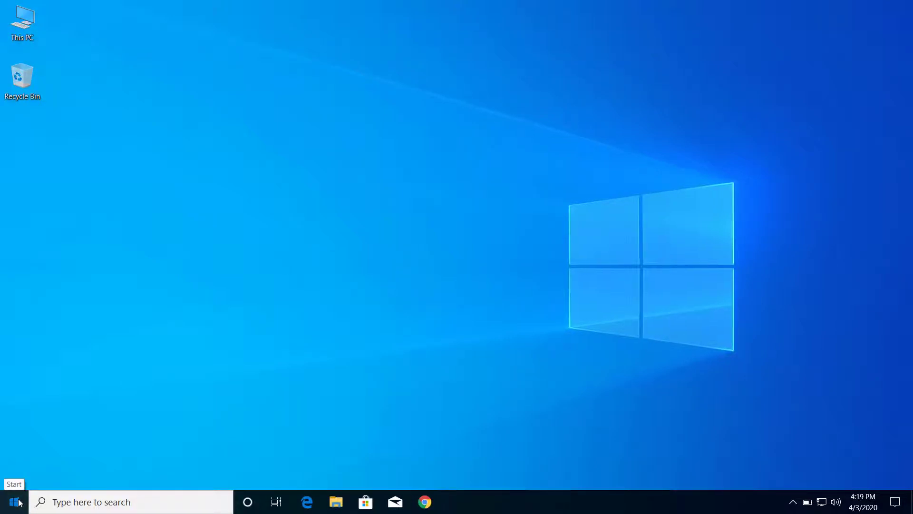
Open Settings from the Start menu to reach the Display page at 125% scaling
{"action": "left_click", "coordinate": [10, 501]}
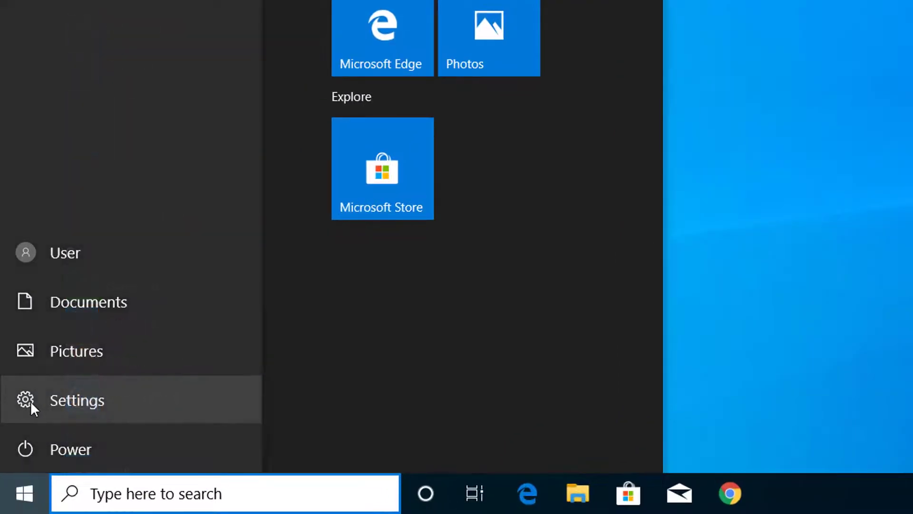
{"action": "left_click", "coordinate": [76, 400]}
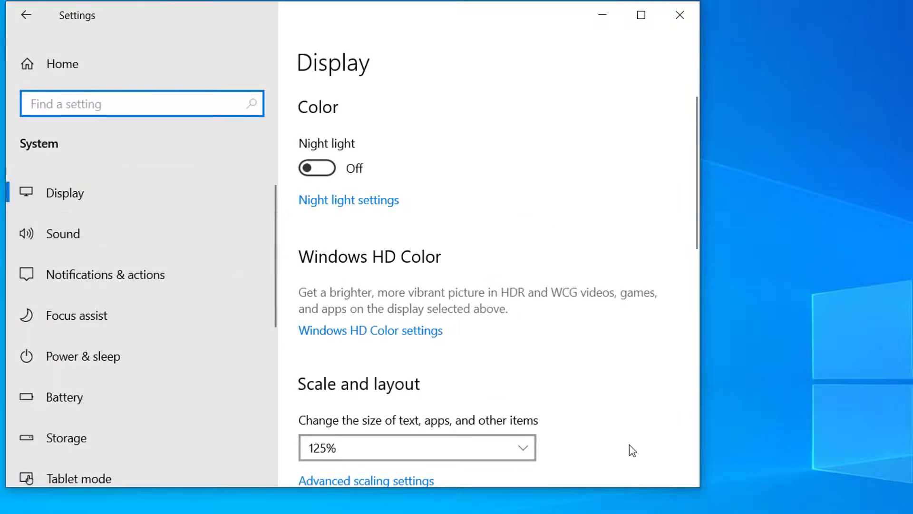
{"action": "mouse_move", "coordinate": [699, 492]}
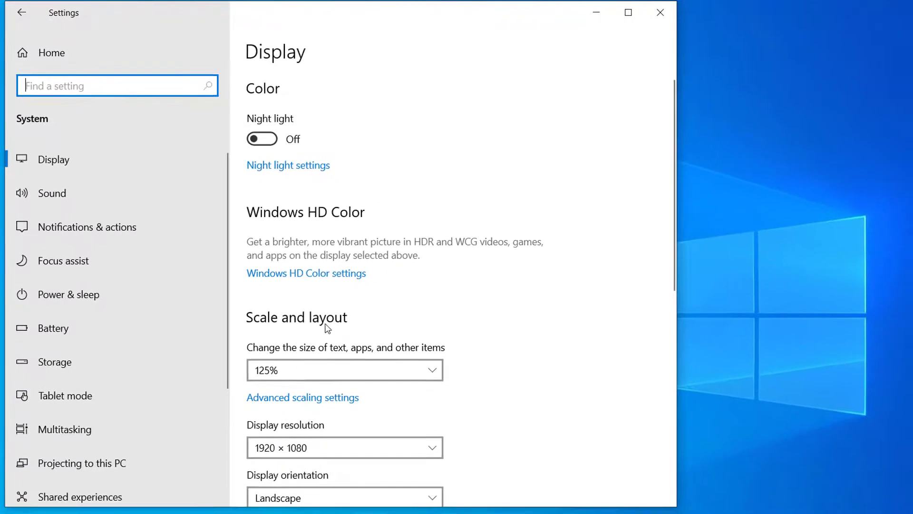
Scroll down and expand the Display resolution dropdown, currently 1920 × 1080
{"action": "scroll", "scroll_direction": "down", "scroll_amount": 3}
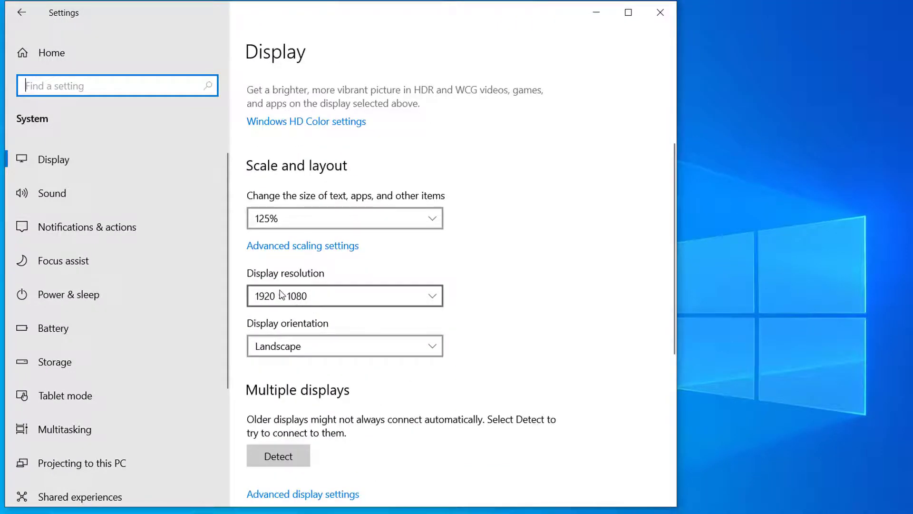
{"action": "left_click", "coordinate": [343, 295]}
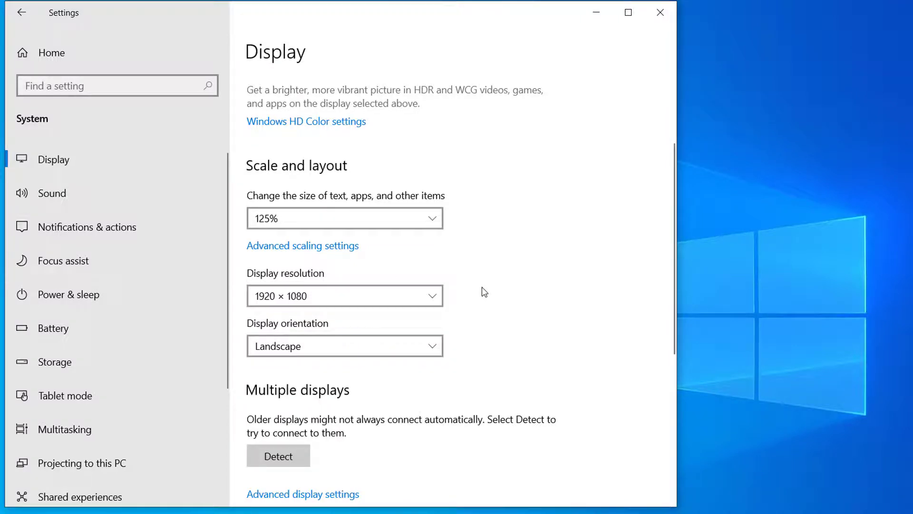
{"action": "mouse_move", "coordinate": [379, 308]}
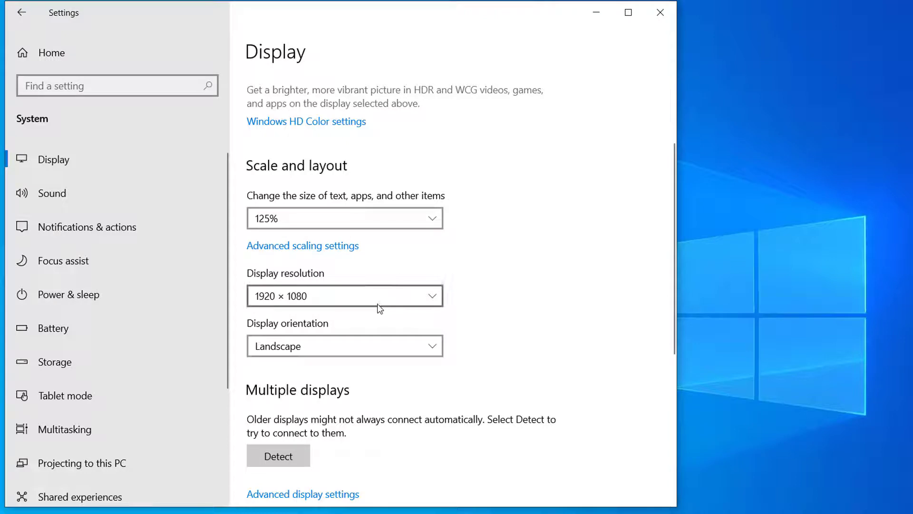
{"action": "left_click", "coordinate": [343, 295]}
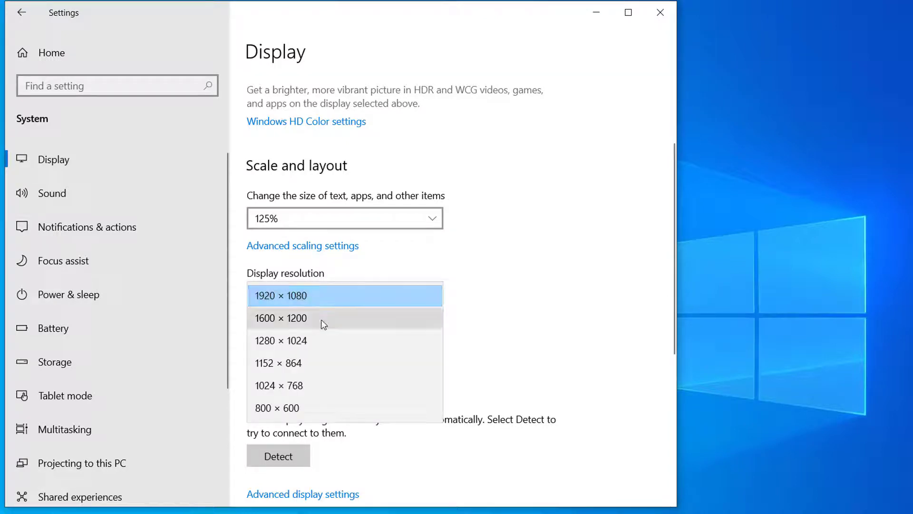
{"action": "mouse_move", "coordinate": [291, 328]}
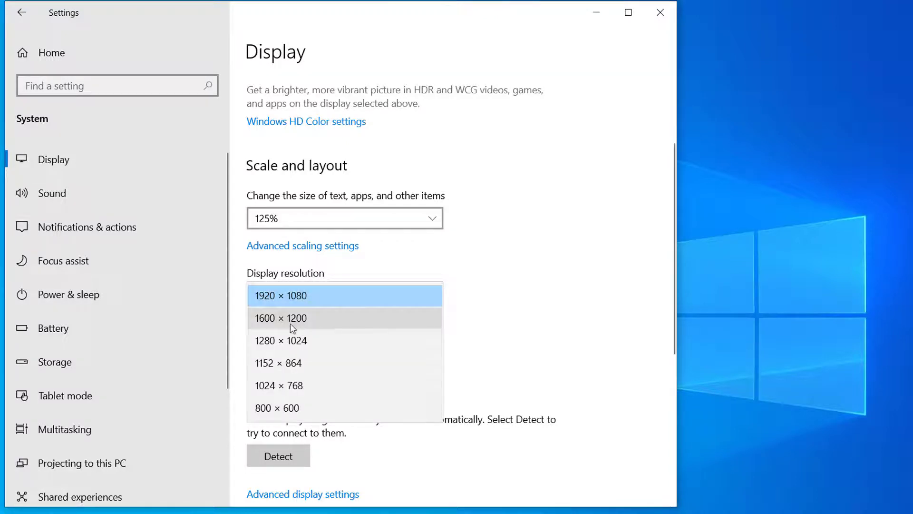
{"action": "mouse_move", "coordinate": [313, 298]}
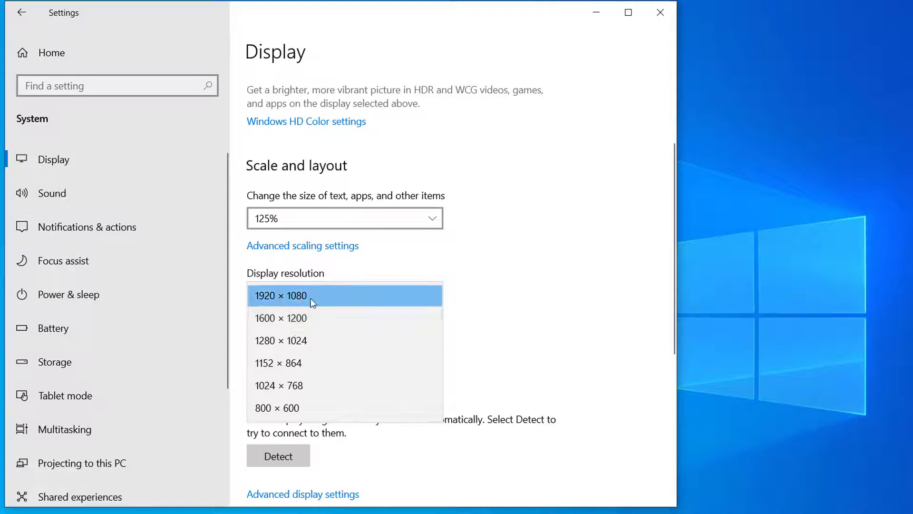
{"action": "mouse_move", "coordinate": [329, 284]}
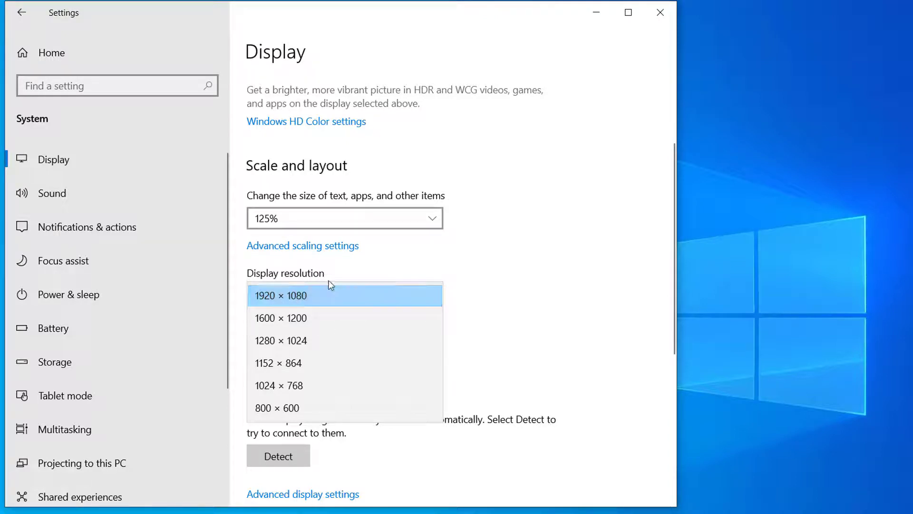
{"action": "mouse_move", "coordinate": [297, 396]}
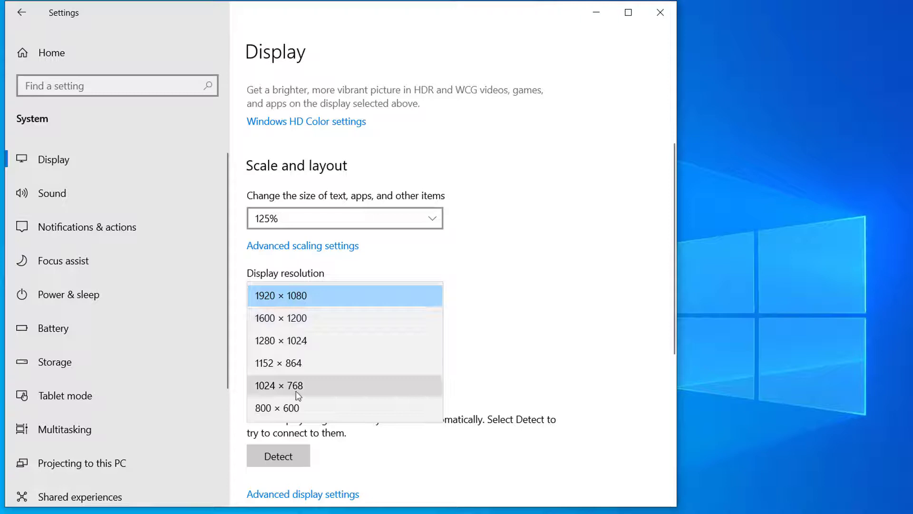
{"action": "mouse_move", "coordinate": [265, 398]}
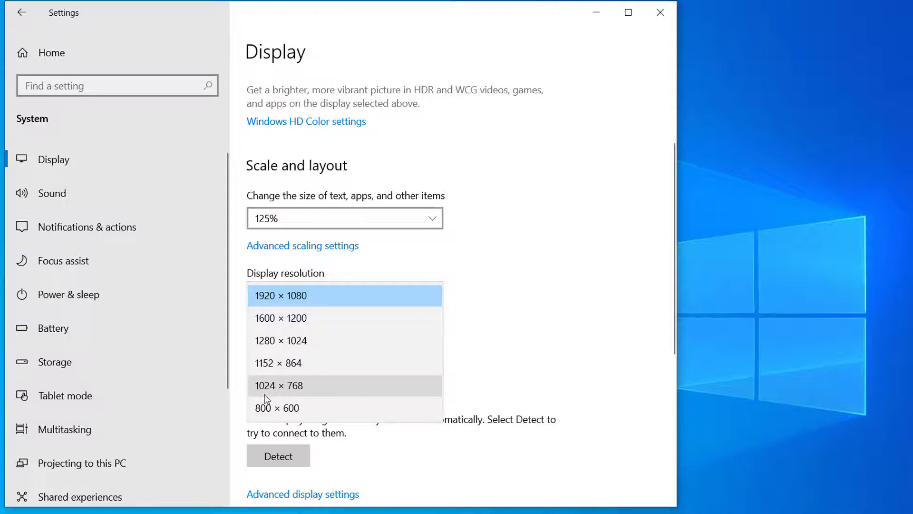
{"action": "mouse_move", "coordinate": [303, 381]}
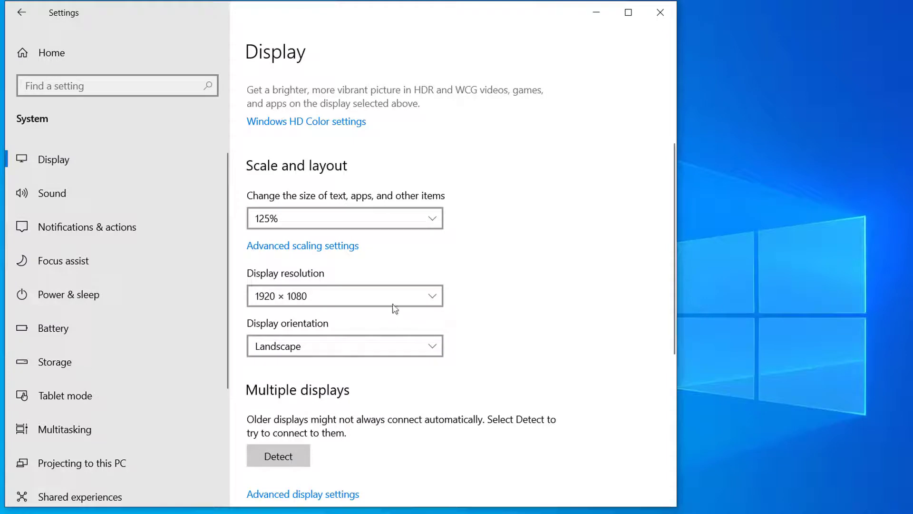
{"action": "left_click", "coordinate": [343, 296]}
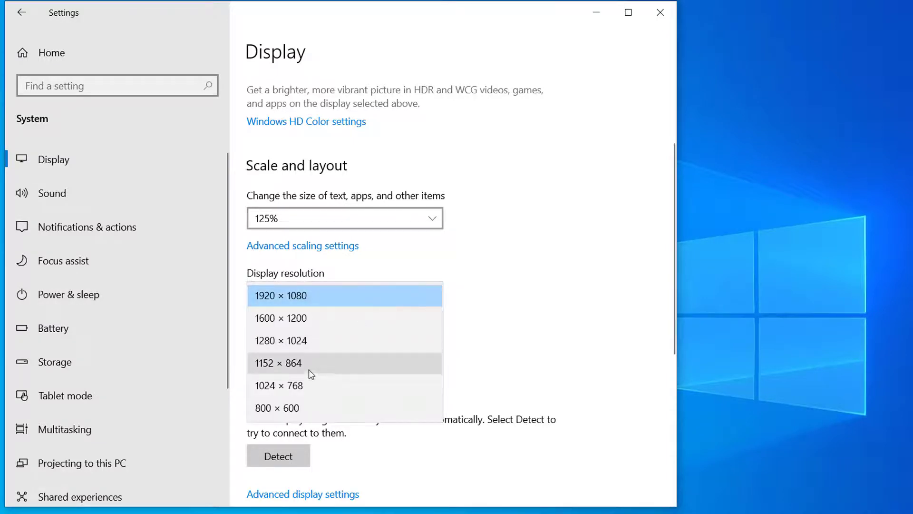
{"action": "mouse_move", "coordinate": [319, 340]}
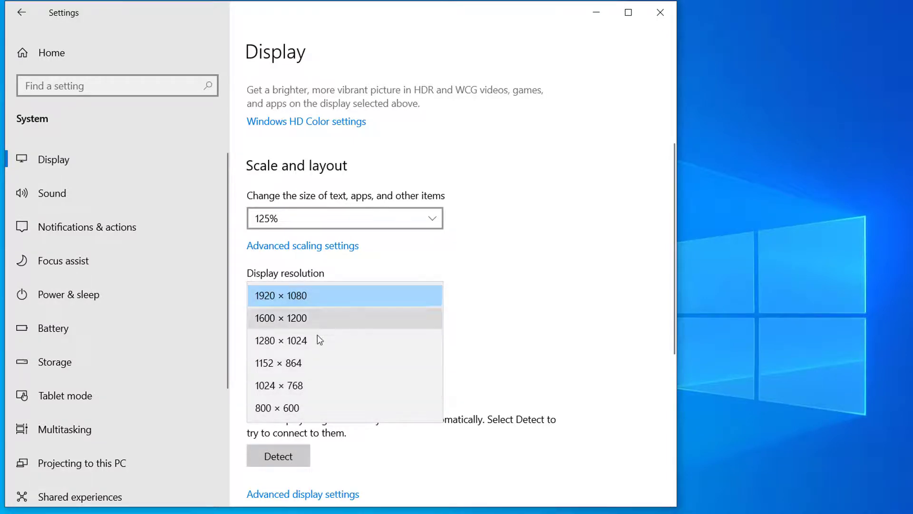
{"action": "mouse_move", "coordinate": [285, 385]}
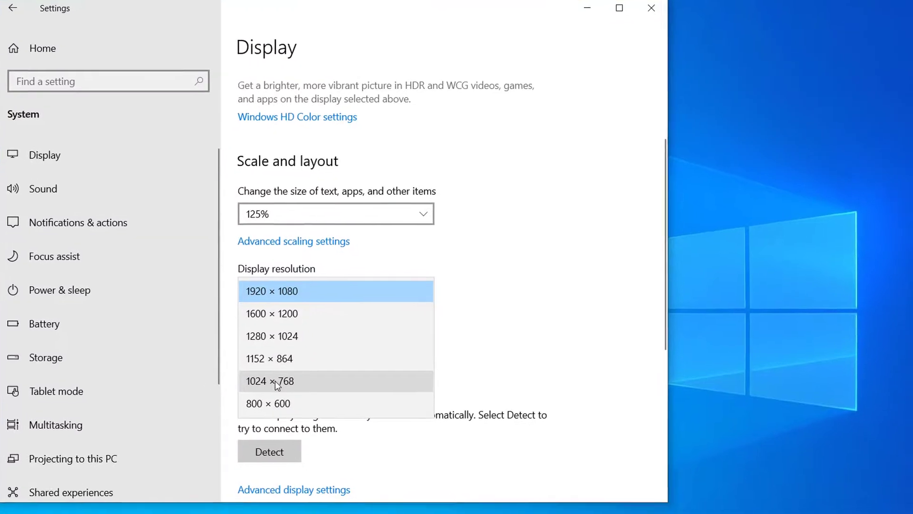
Switch the resolution to 1024 × 768, then revert to 1920 × 1080
{"action": "left_click", "coordinate": [270, 381]}
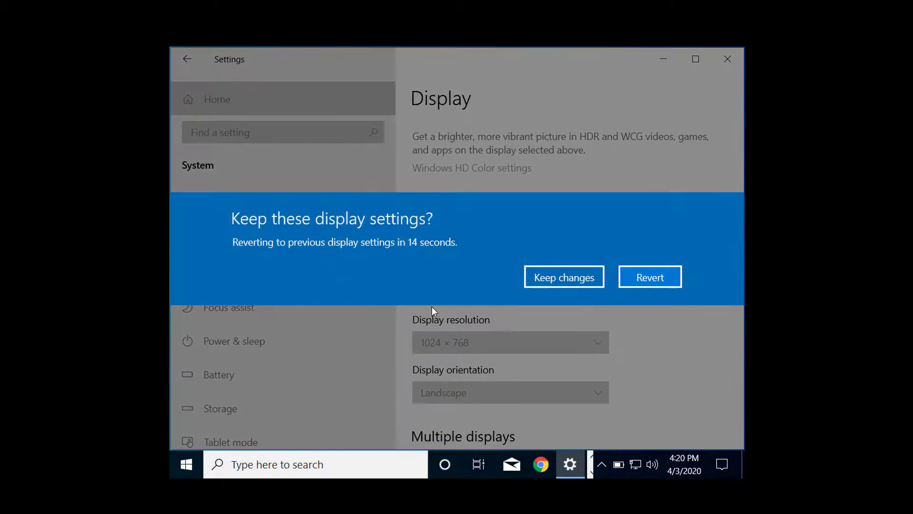
{"action": "mouse_move", "coordinate": [402, 254]}
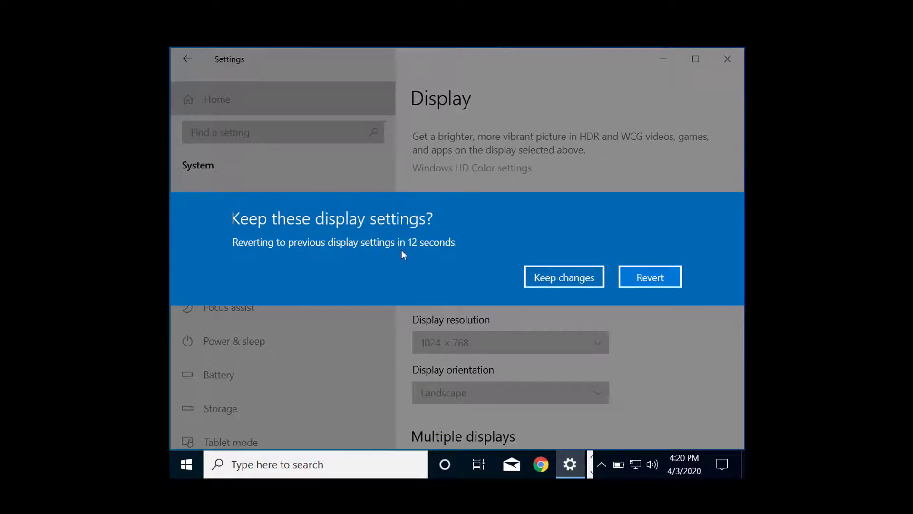
{"action": "mouse_move", "coordinate": [514, 290]}
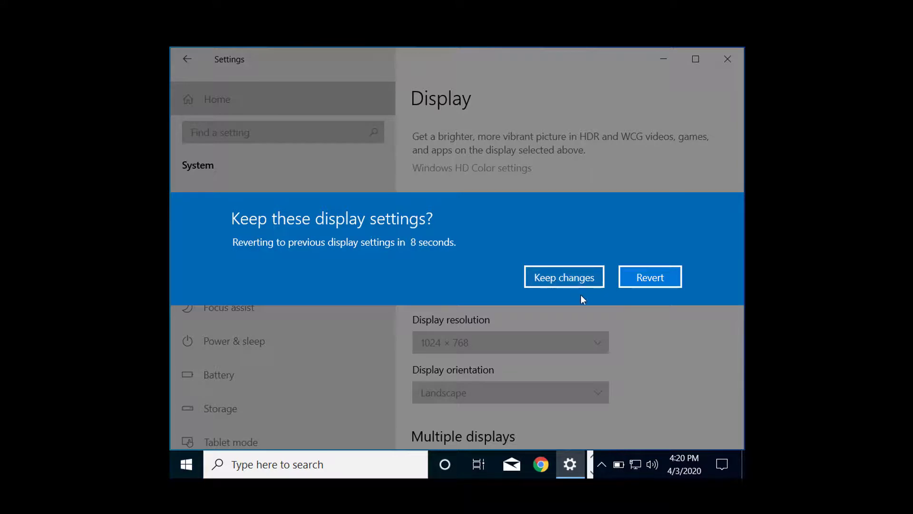
{"action": "mouse_move", "coordinate": [646, 283]}
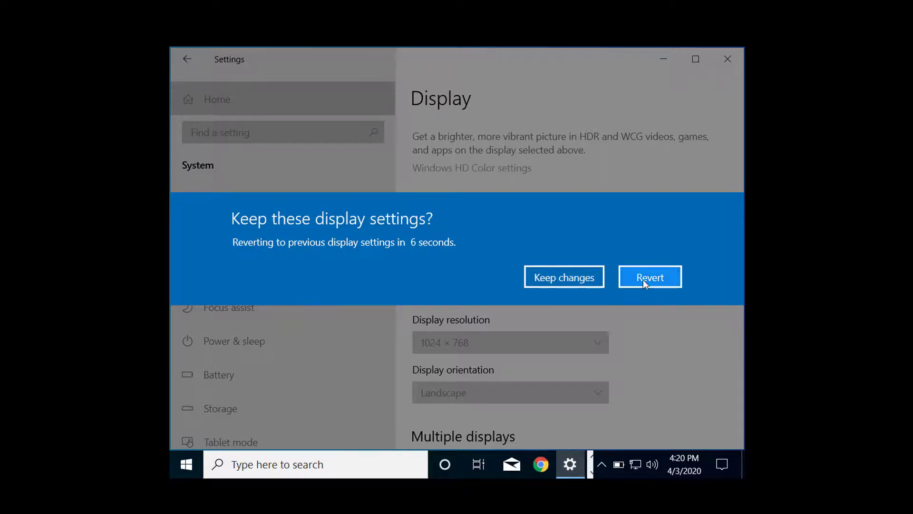
{"action": "left_click", "coordinate": [649, 277]}
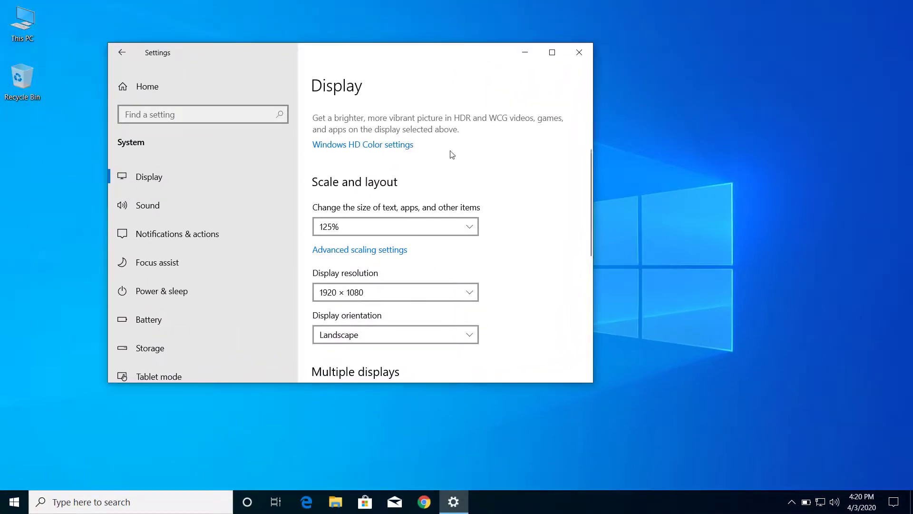
{"action": "mouse_move", "coordinate": [313, 276]}
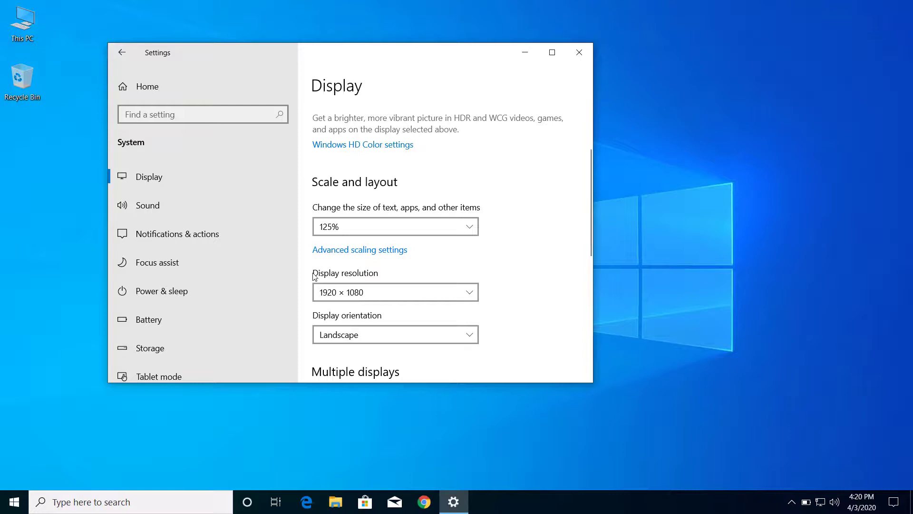
Close Settings and bring up the desktop right-click menu
{"action": "left_click", "coordinate": [13, 501]}
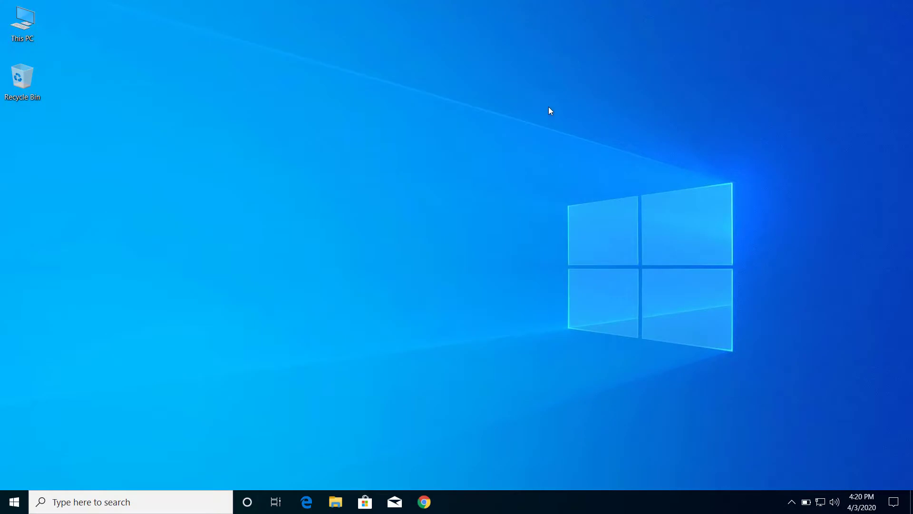
{"action": "right_click", "coordinate": [549, 111]}
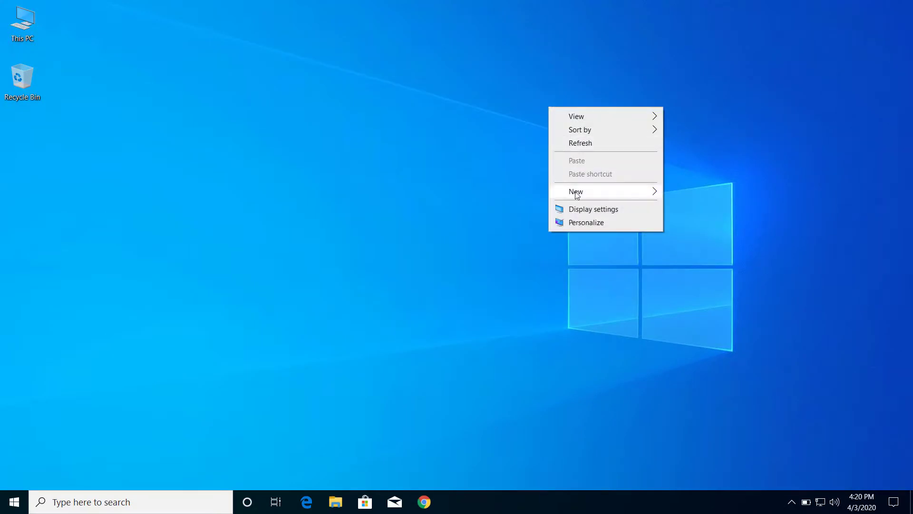
{"action": "mouse_move", "coordinate": [590, 214]}
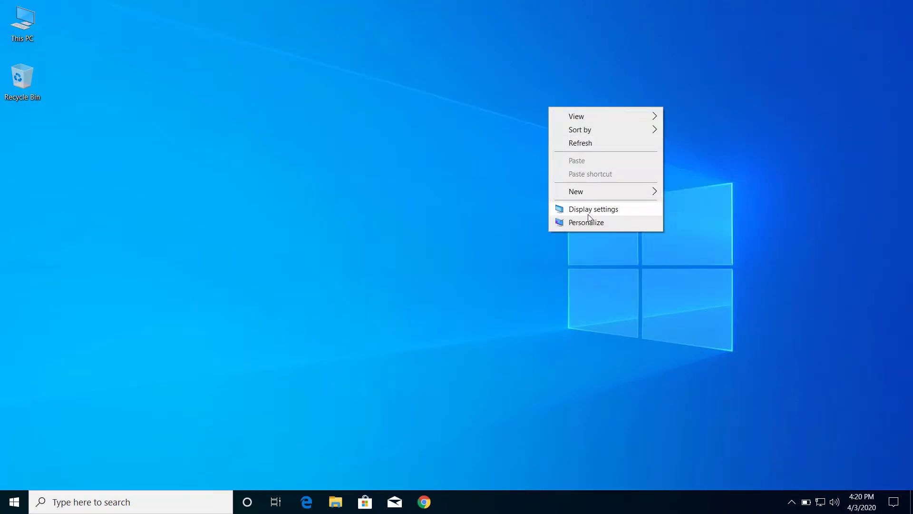
Reopen Display settings from the desktop menu and scroll to the 1920 × 1080 resolution
{"action": "left_click", "coordinate": [593, 209]}
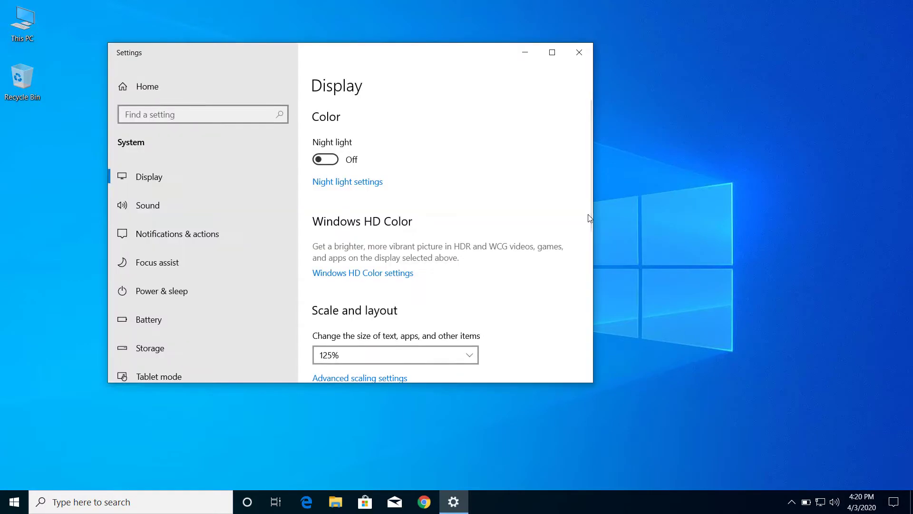
{"action": "mouse_move", "coordinate": [492, 262]}
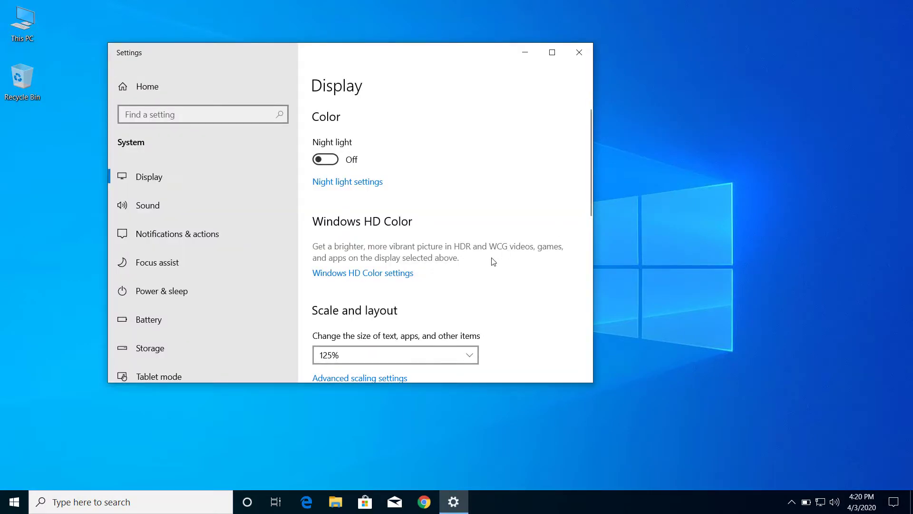
{"action": "scroll", "scroll_direction": "down", "scroll_amount": 3}
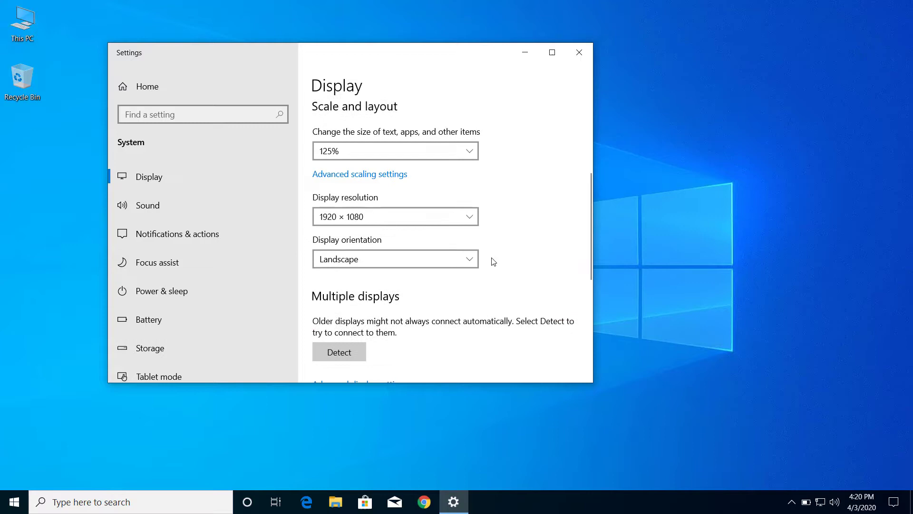
{"action": "mouse_move", "coordinate": [340, 208]}
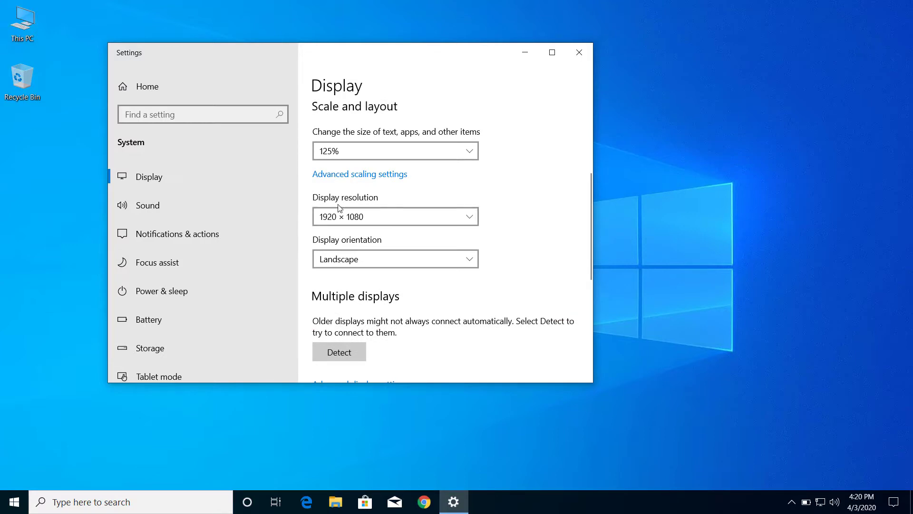
{"action": "mouse_move", "coordinate": [498, 231]}
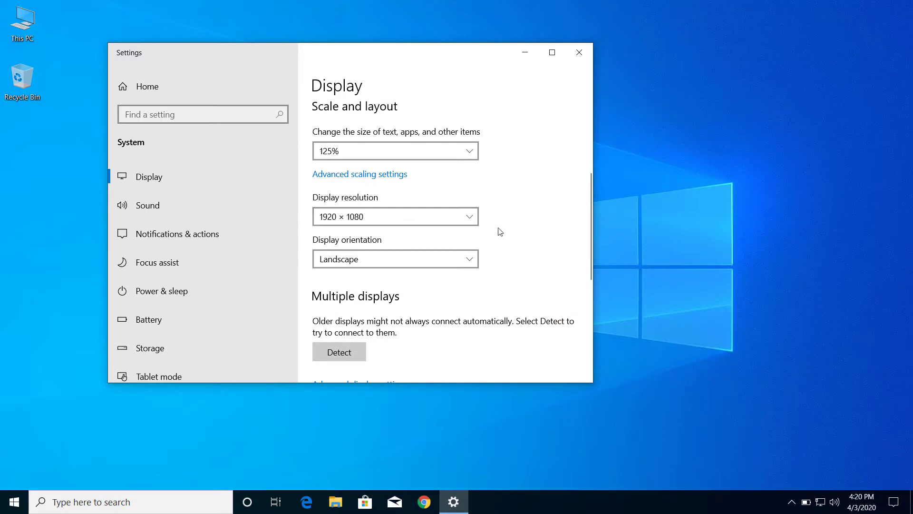